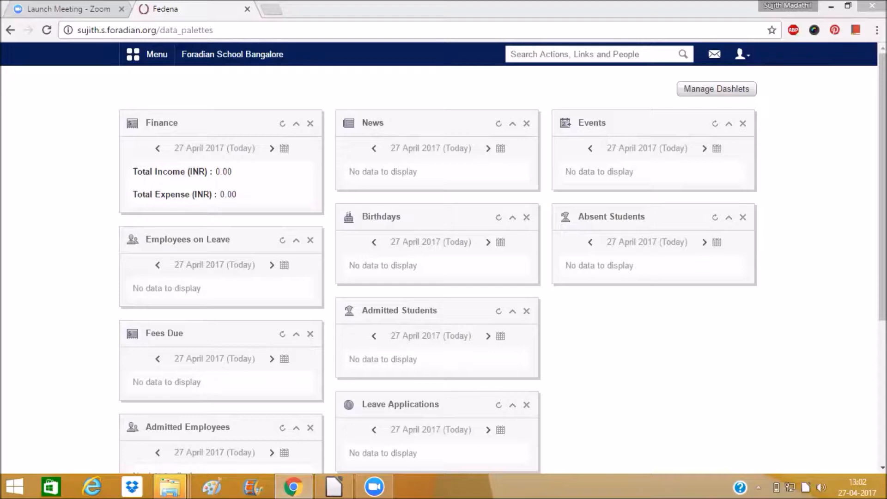
Open the Timetable module from the Academics section of the main menu.
click(149, 55)
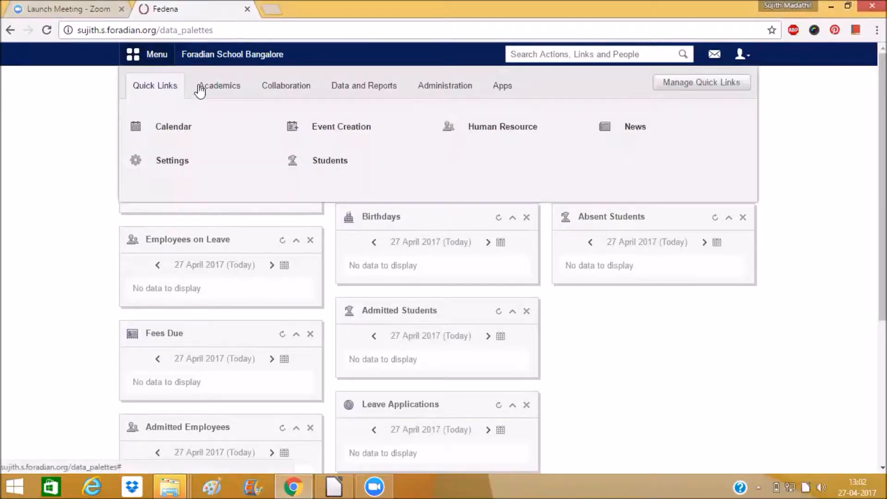
click(219, 85)
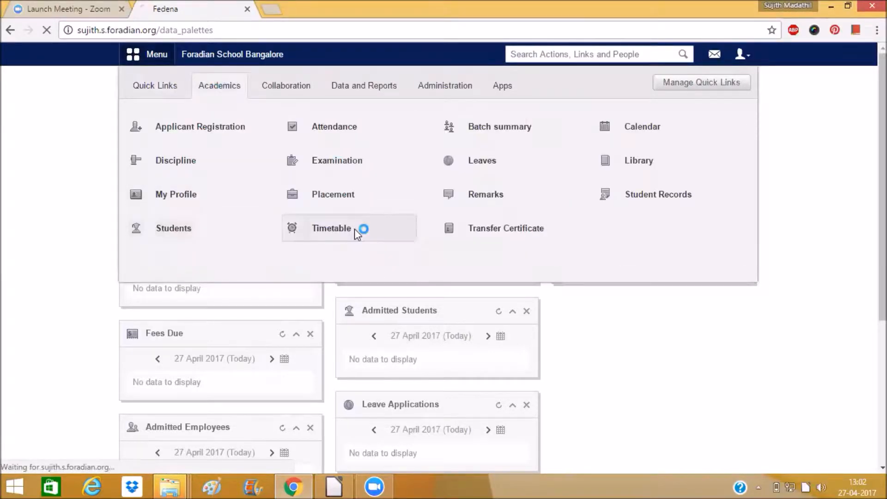
click(331, 227)
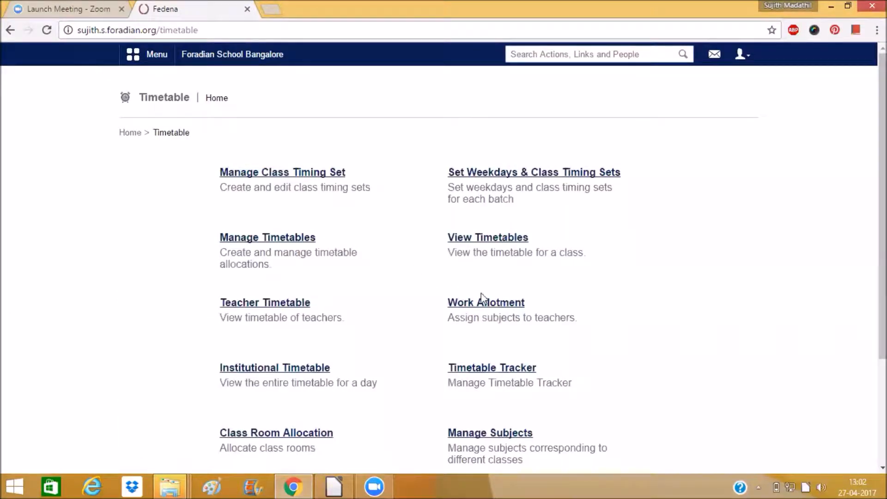
Open Work Allotment to view each class's association status, then dismiss the menu.
click(484, 302)
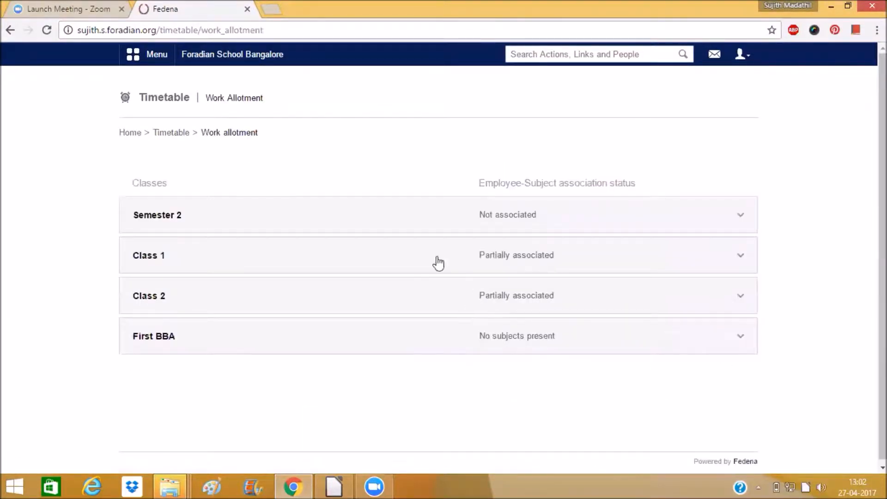
mouse_move(240, 185)
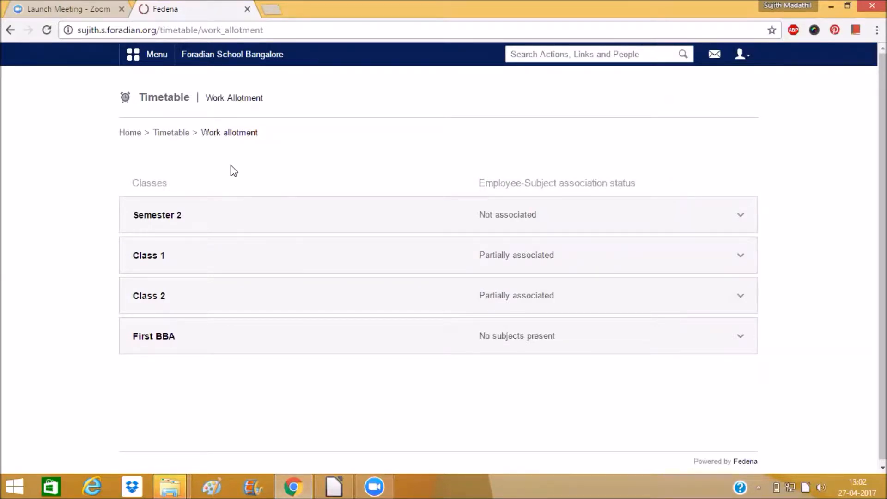
click(149, 55)
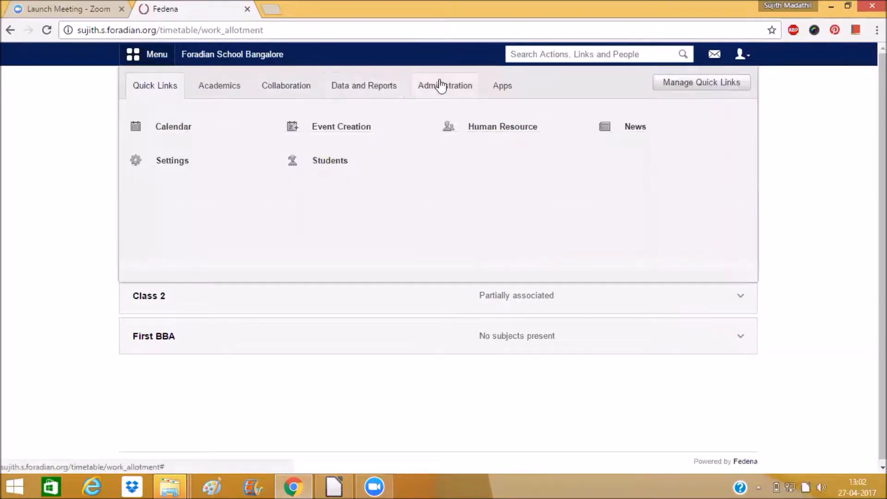
click(445, 86)
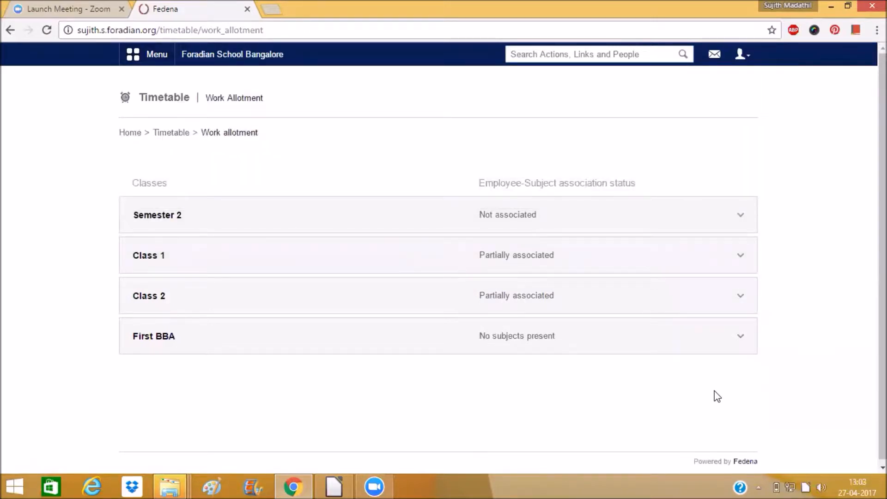
mouse_move(263, 136)
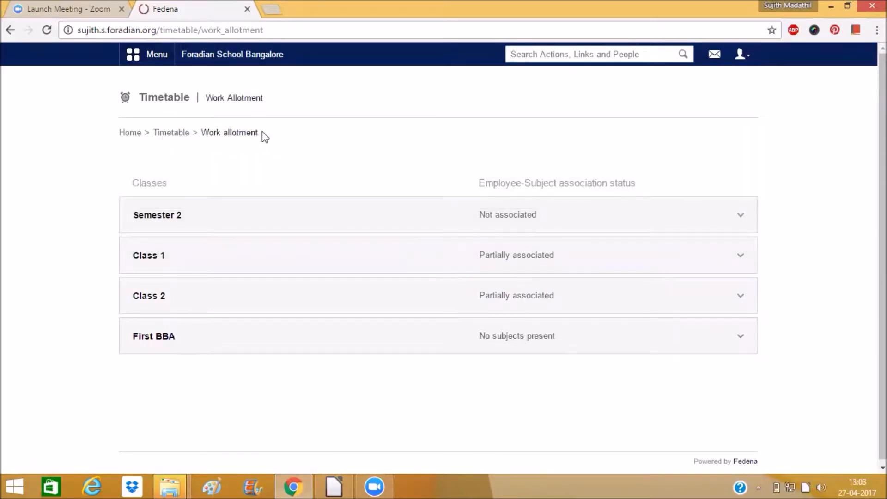
mouse_move(516, 260)
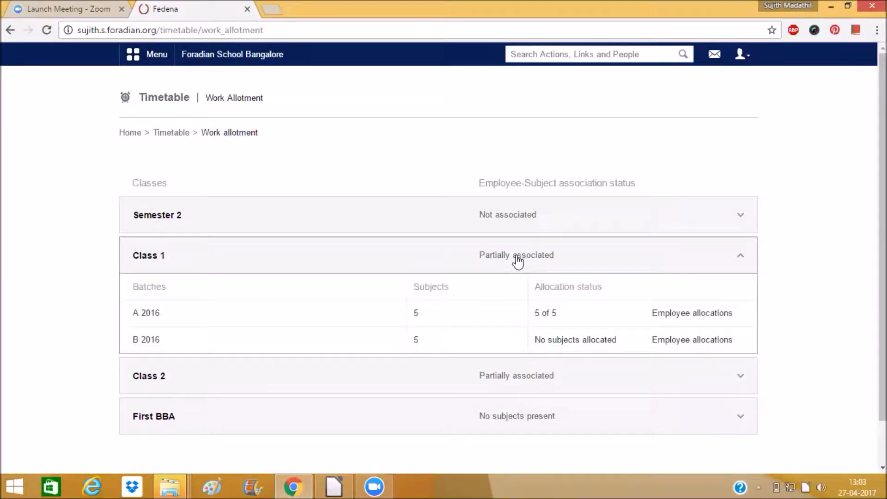
mouse_move(166, 258)
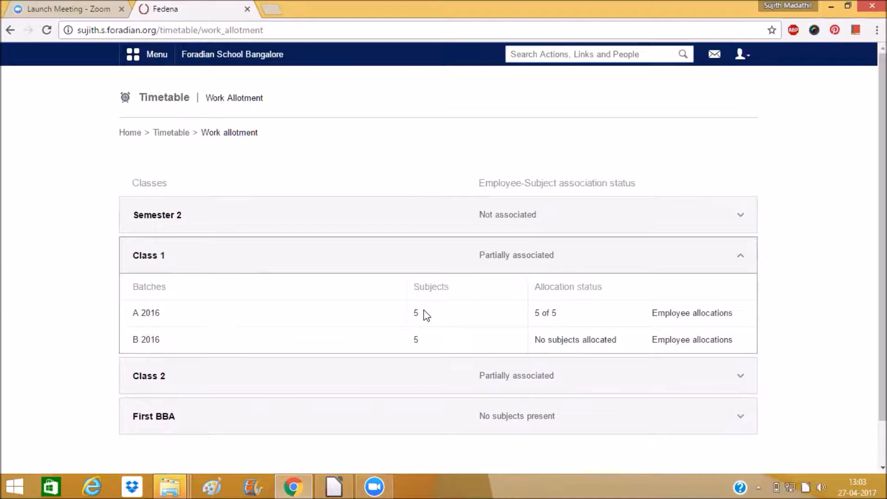
mouse_move(420, 345)
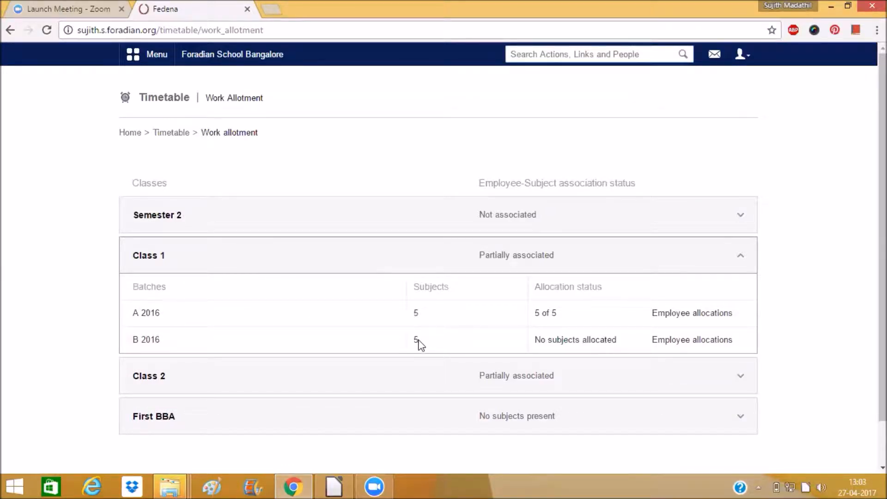
mouse_move(425, 344)
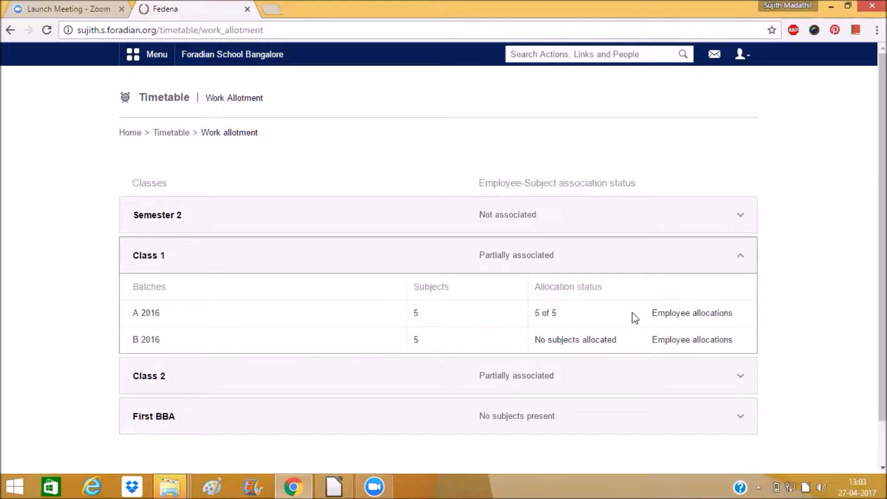
click(691, 313)
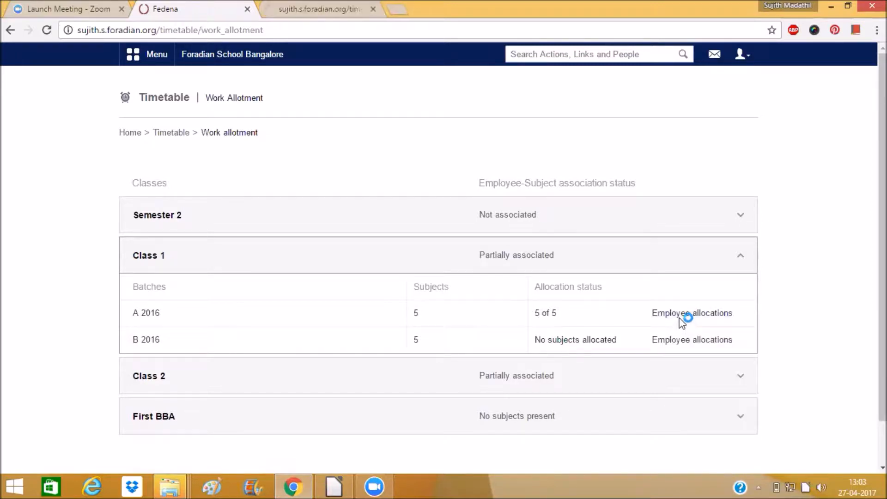
click(691, 313)
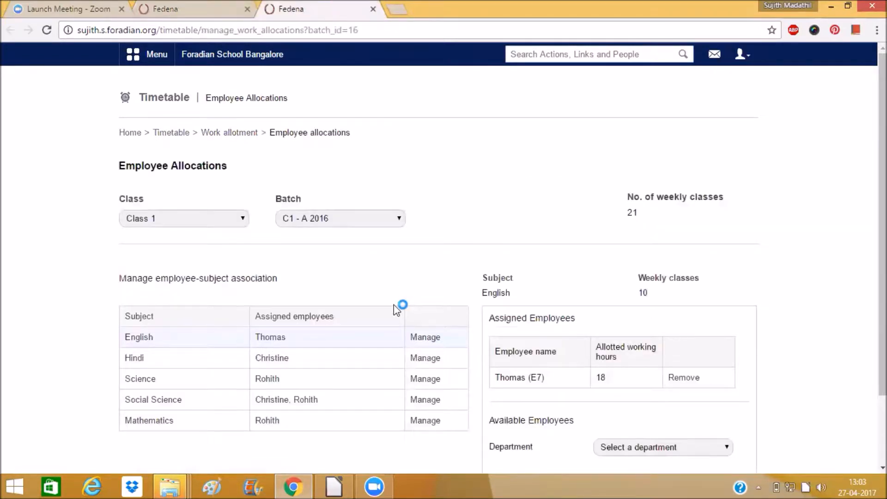
scroll(down, 3)
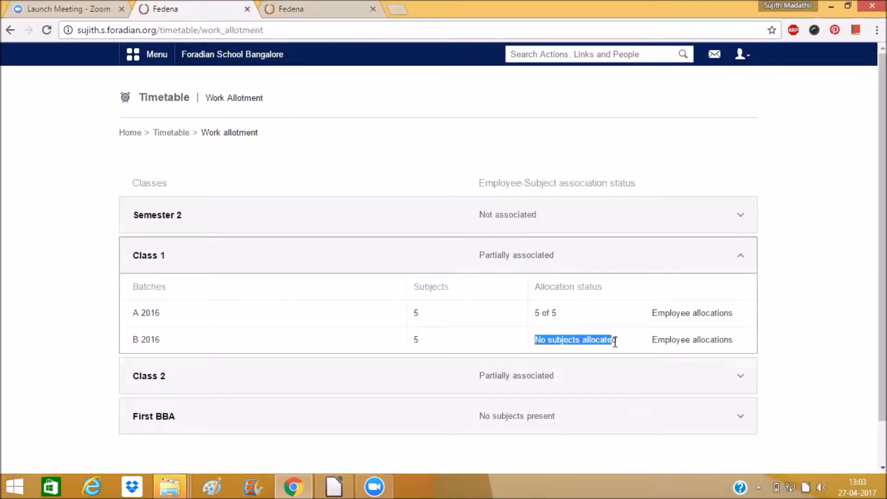
Open employee allocations for batch B 2016 and bring up the department list.
click(691, 339)
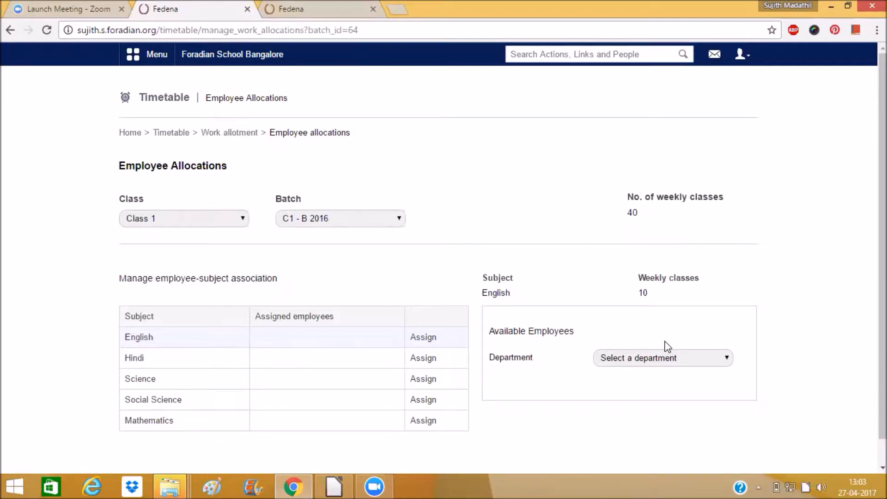
scroll(down, 3)
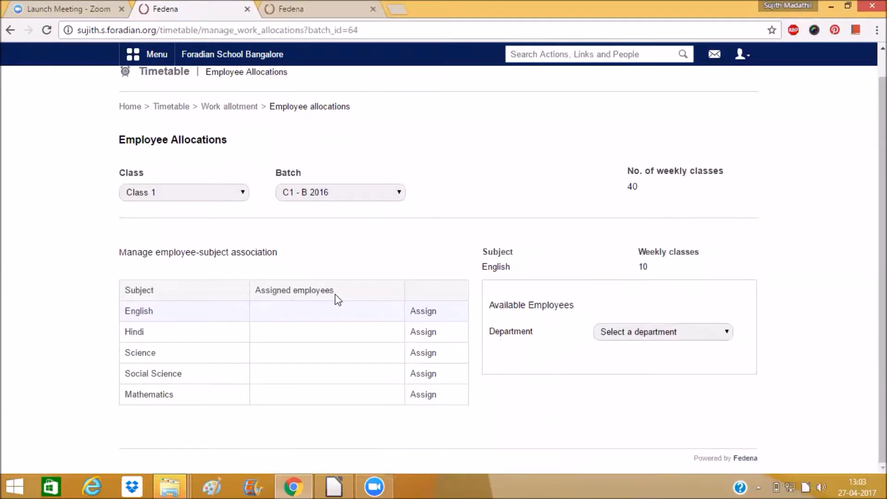
click(423, 311)
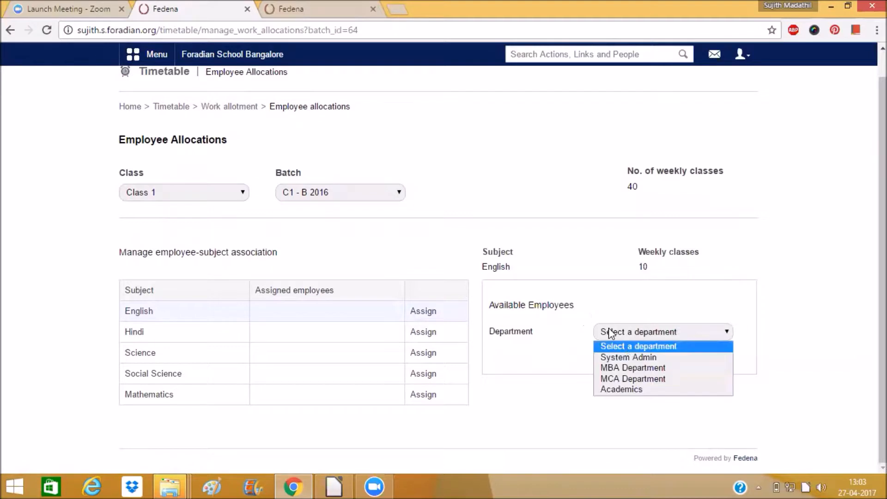
From the MBA department, assign Rohith to English and Andrews to Hindi.
click(632, 367)
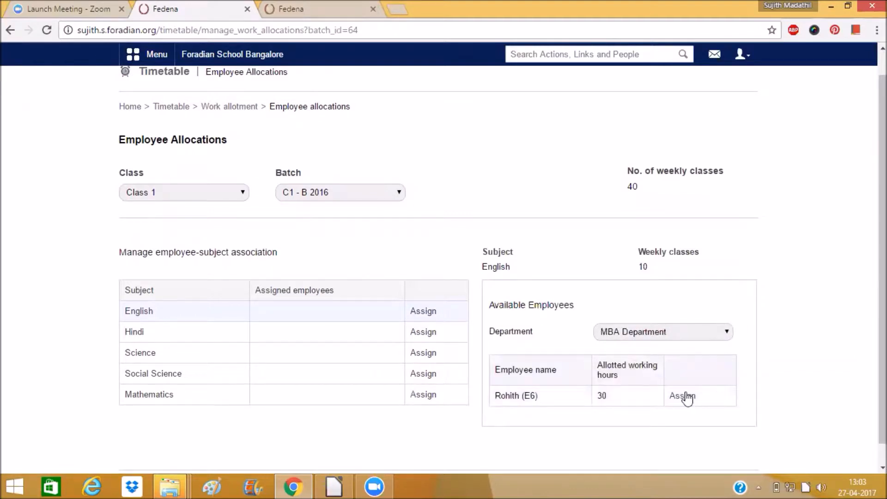
click(682, 395)
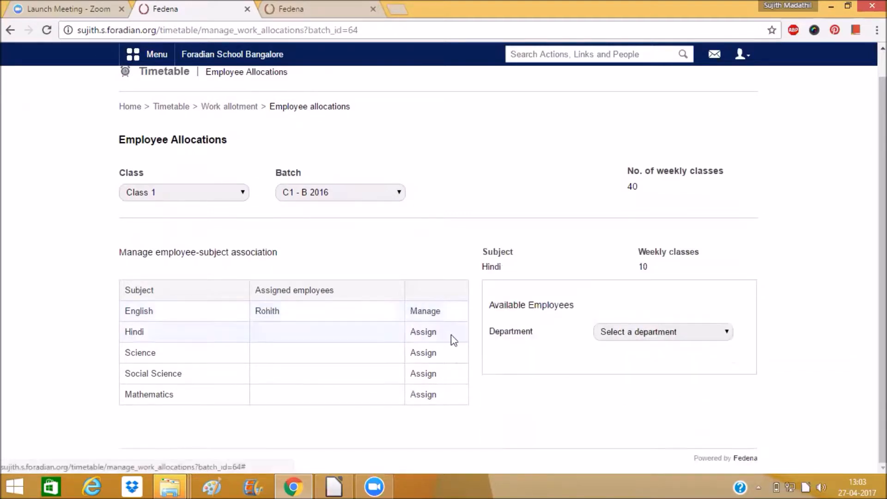
click(662, 332)
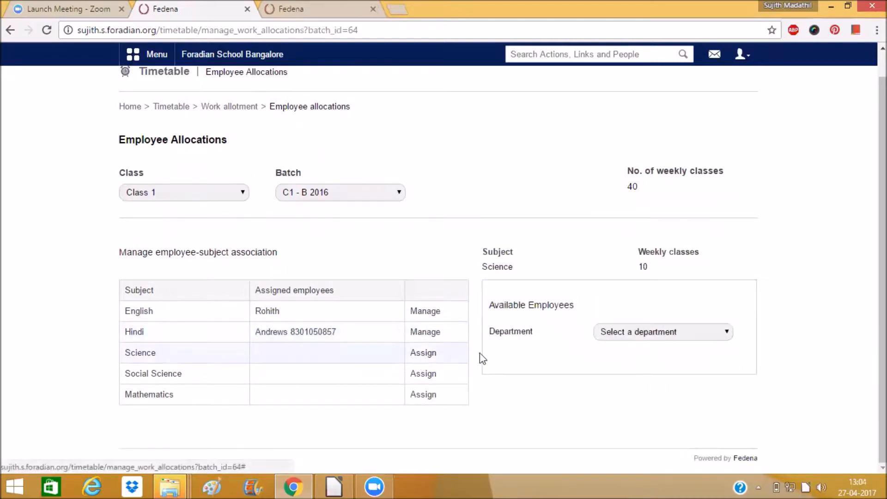
Assign Christine to Science, and Rohith and Christine to Social Science.
click(662, 332)
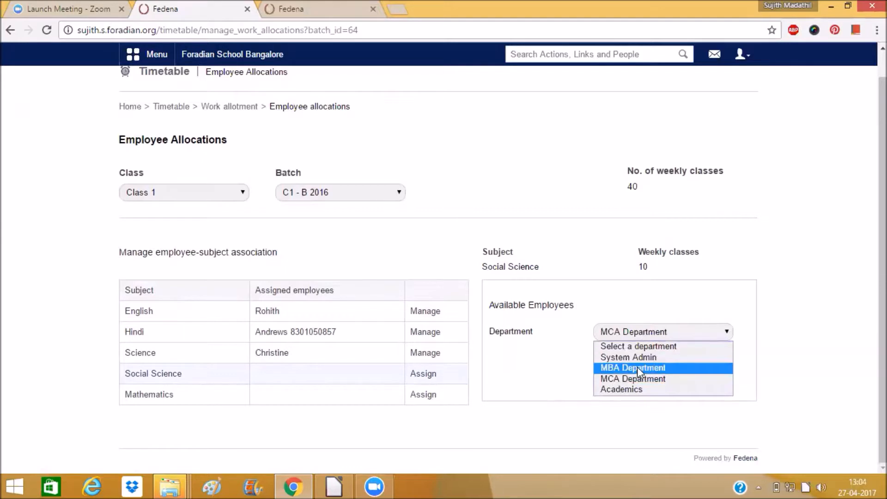
click(632, 367)
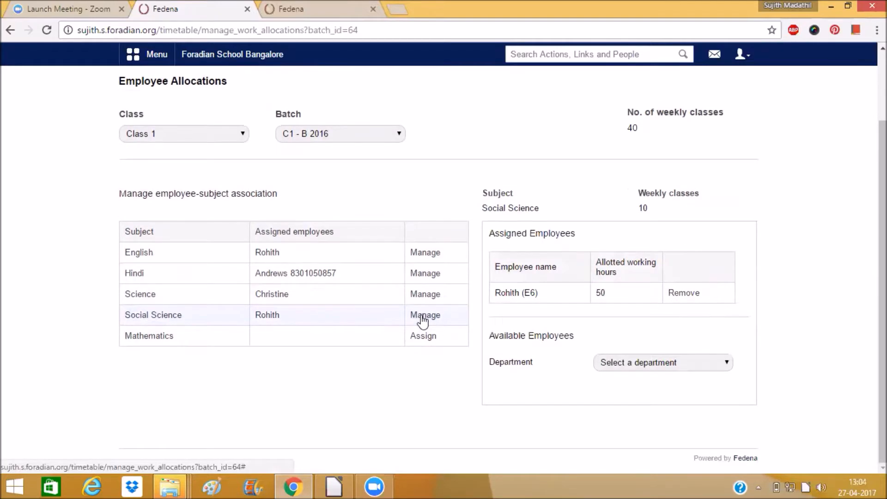
click(662, 362)
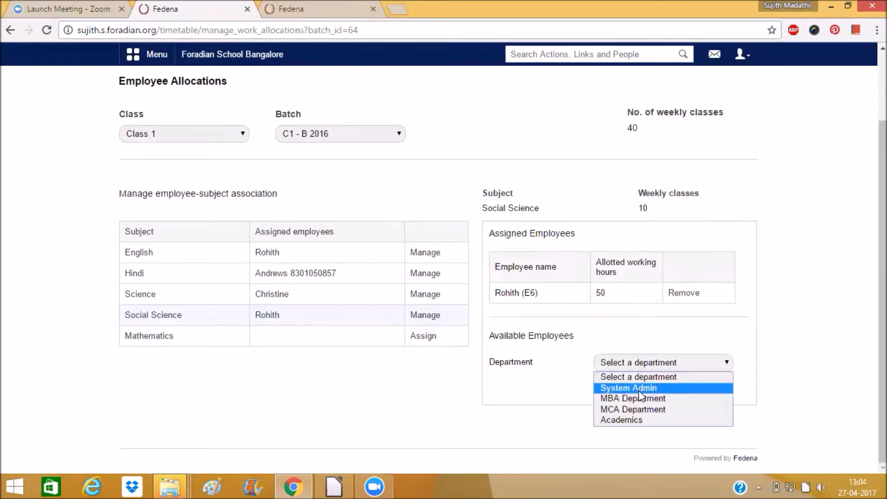
click(620, 420)
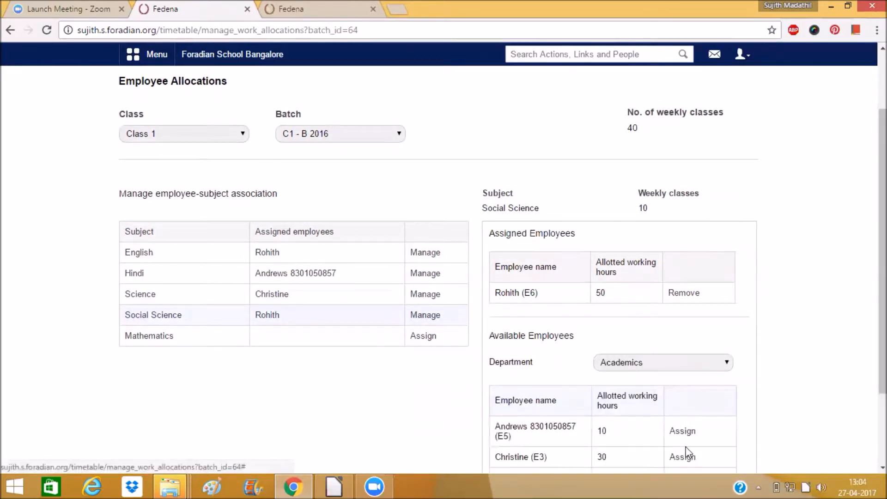
click(681, 457)
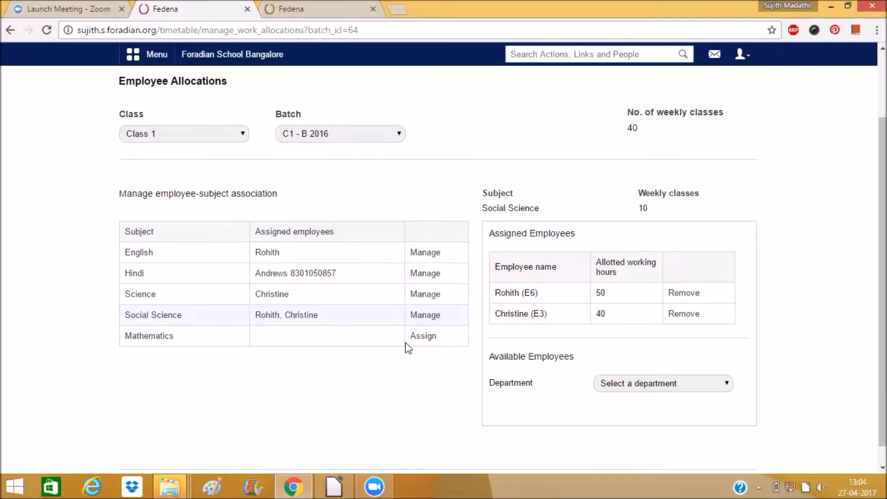
Assign an Academics department employee to Mathematics for batch B 2016.
click(423, 335)
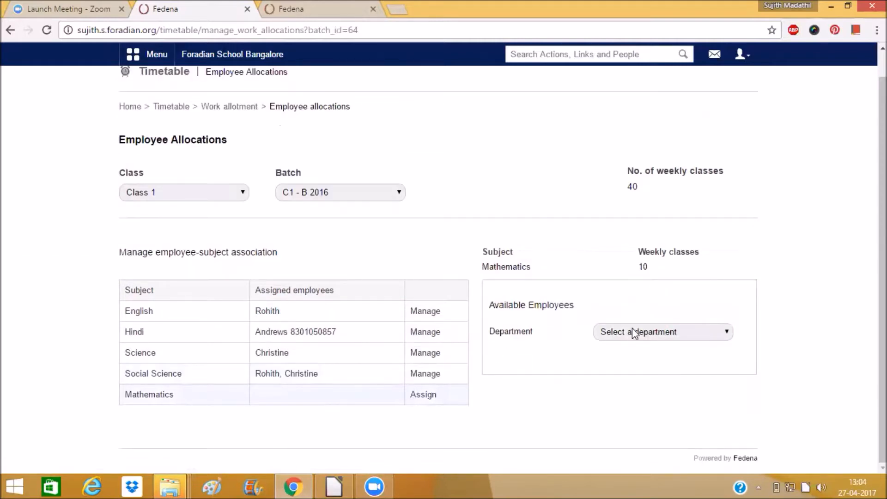
click(663, 332)
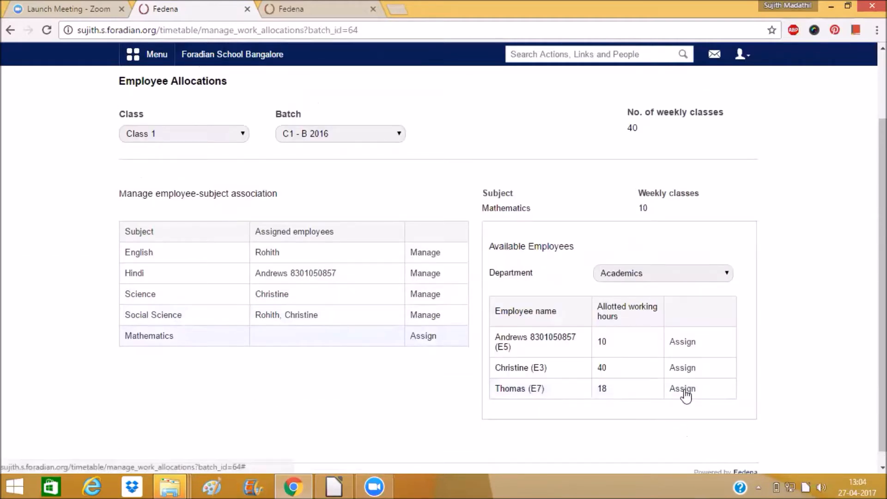
click(682, 389)
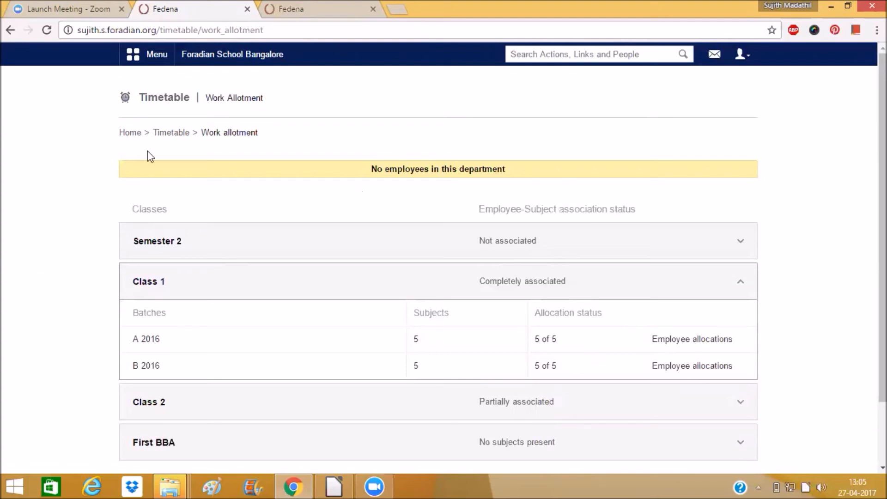
mouse_move(171, 132)
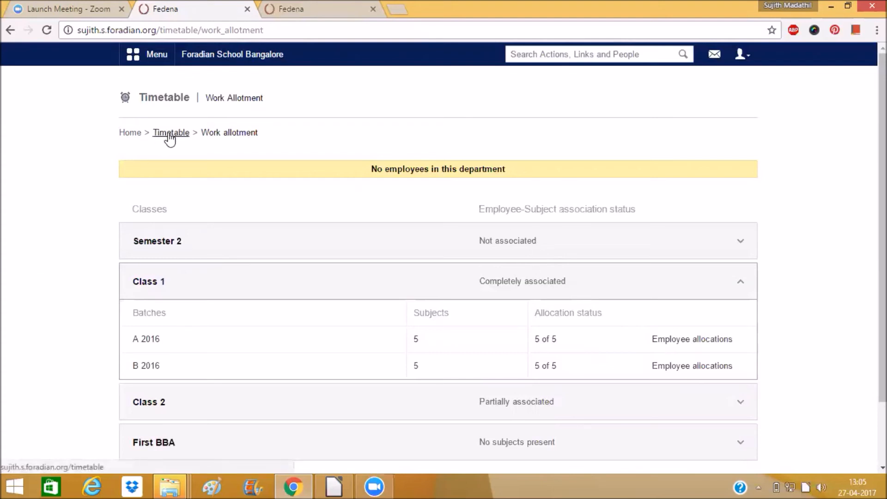